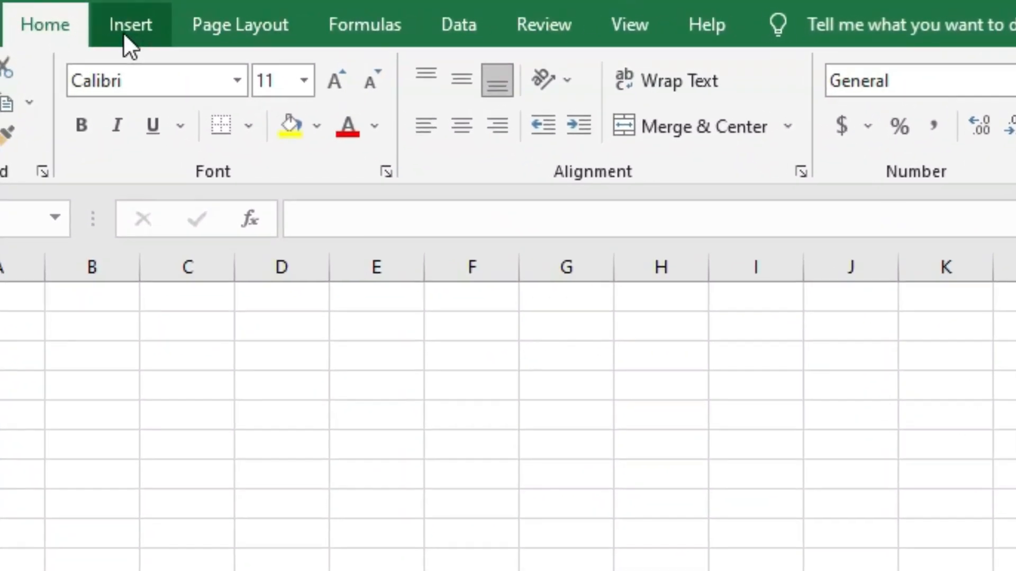
Show the Insert ribbon commands, including the add-ins group
click(130, 24)
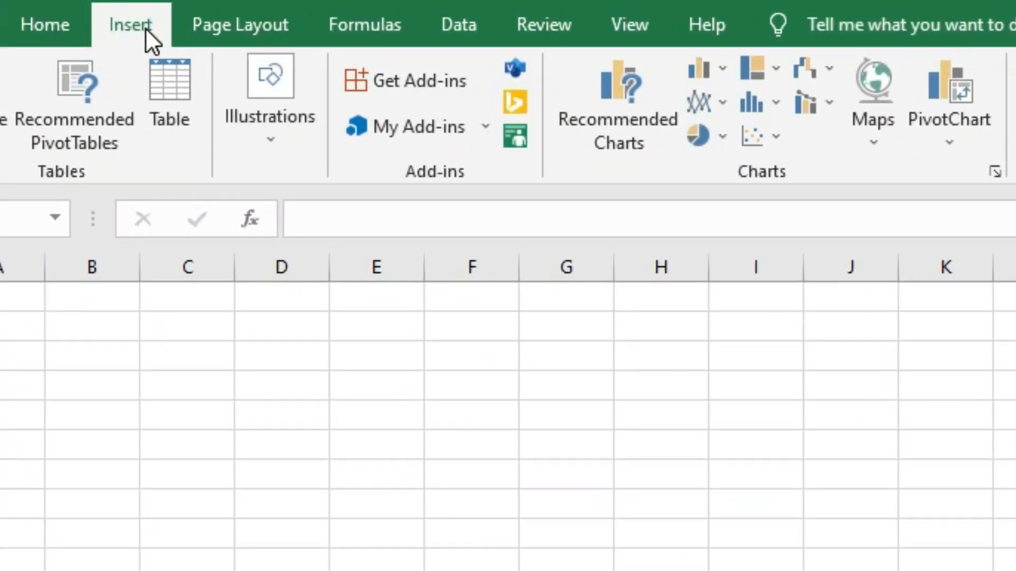
mouse_move(165, 55)
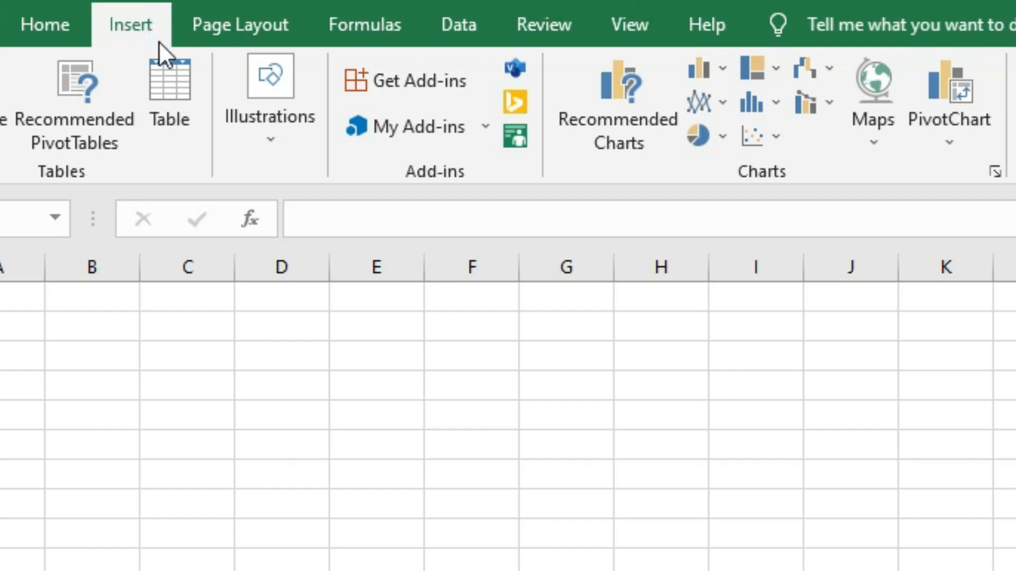
mouse_move(170, 91)
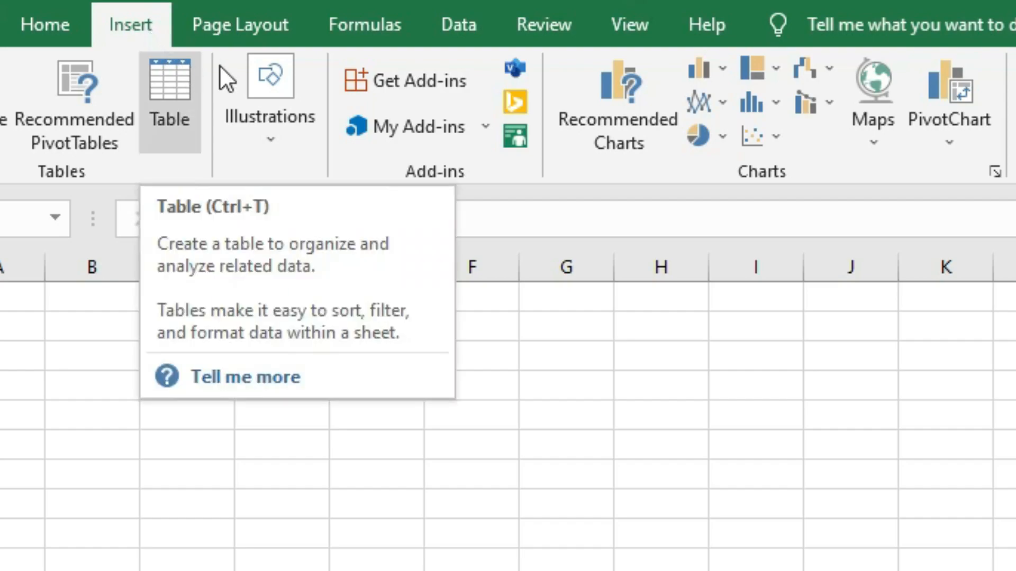
mouse_move(408, 103)
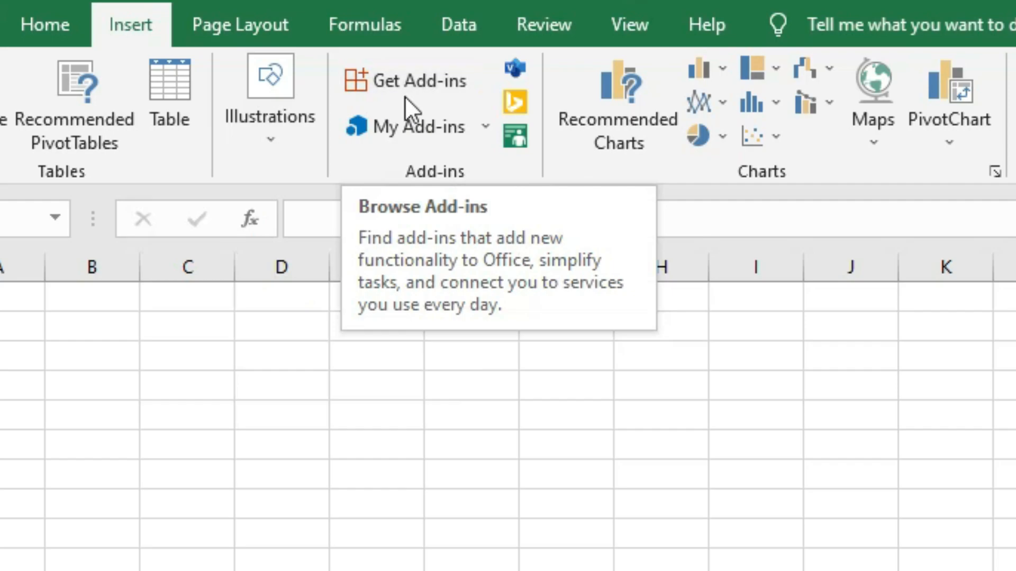
Search the Office Add-ins store for 'format editor' using the saved clipboard text
click(422, 80)
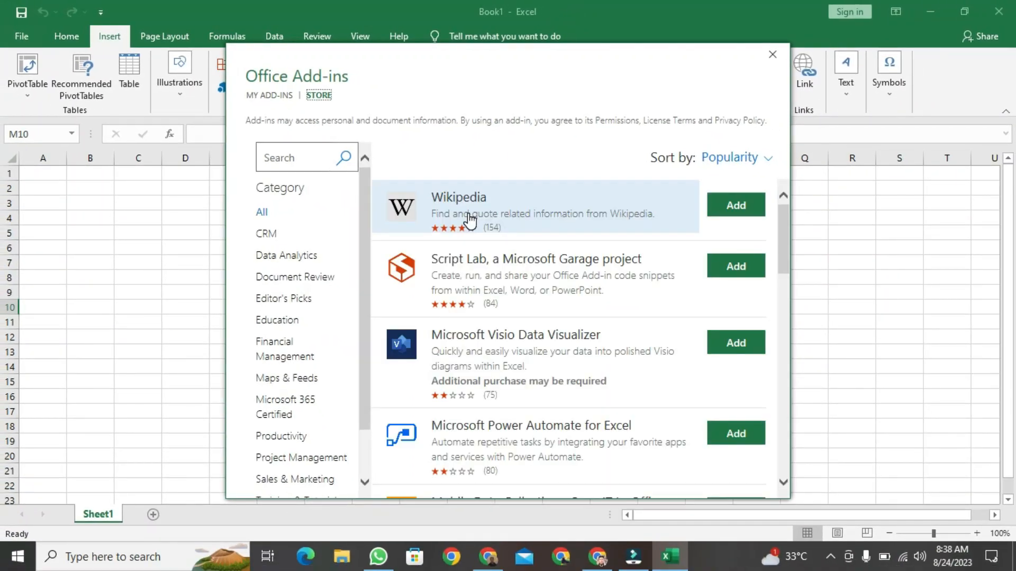
mouse_move(322, 170)
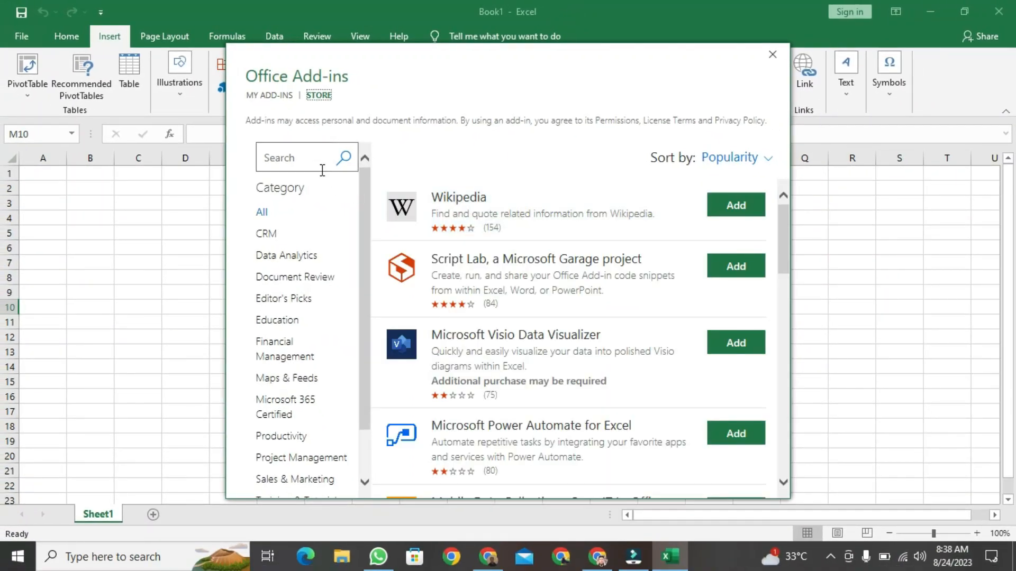
click(298, 158)
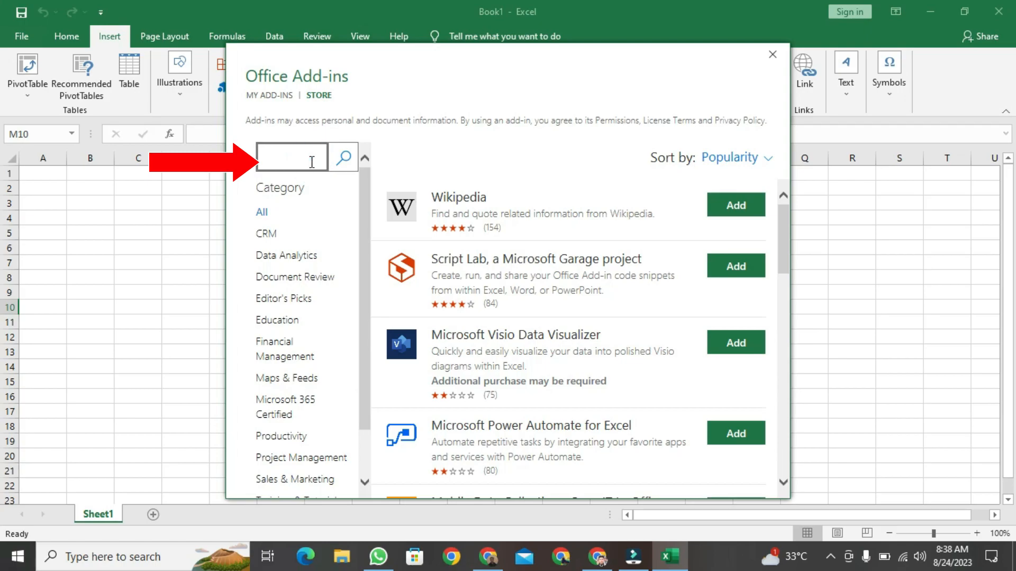
click(291, 158)
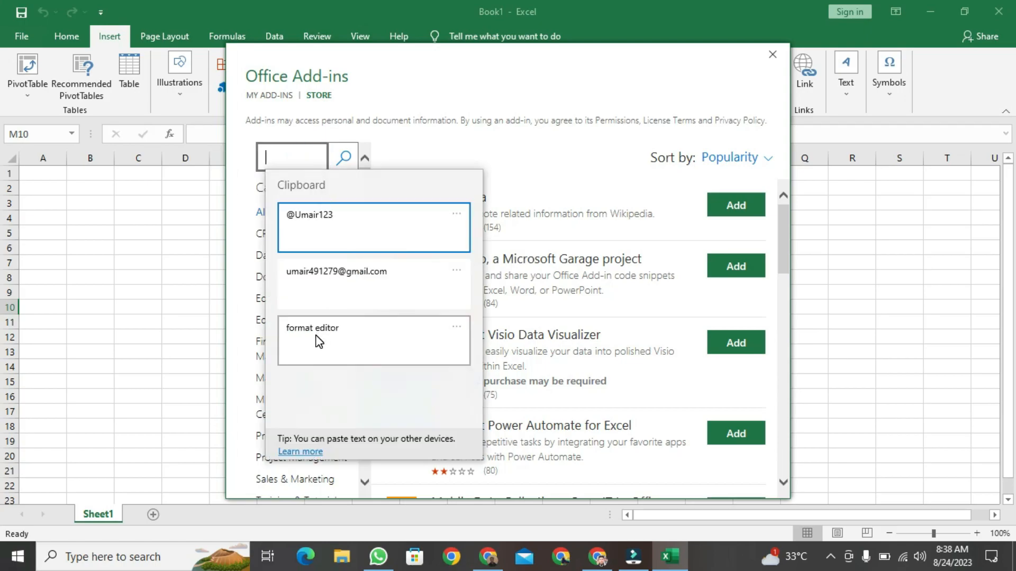
mouse_move(298, 345)
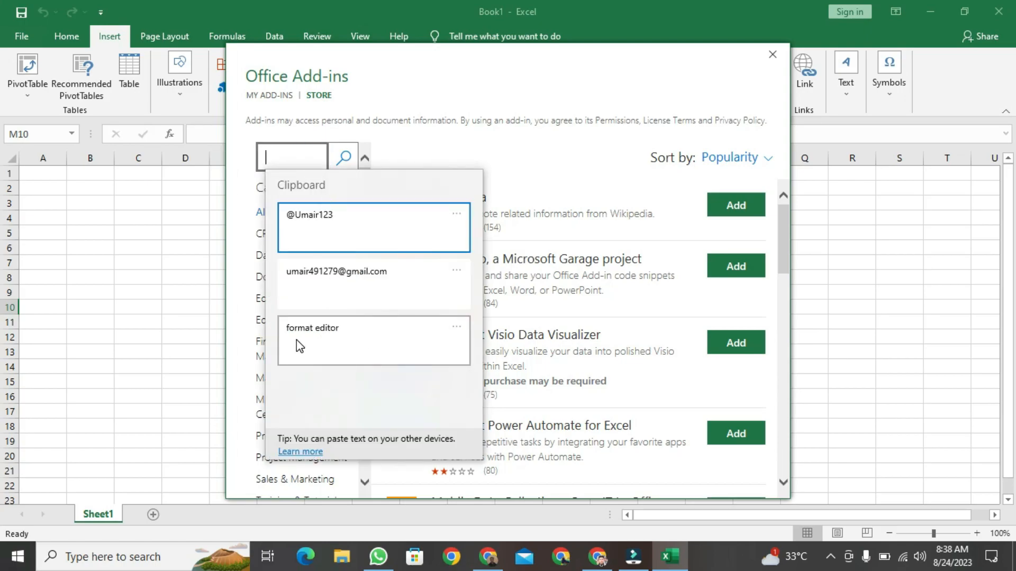
click(311, 328)
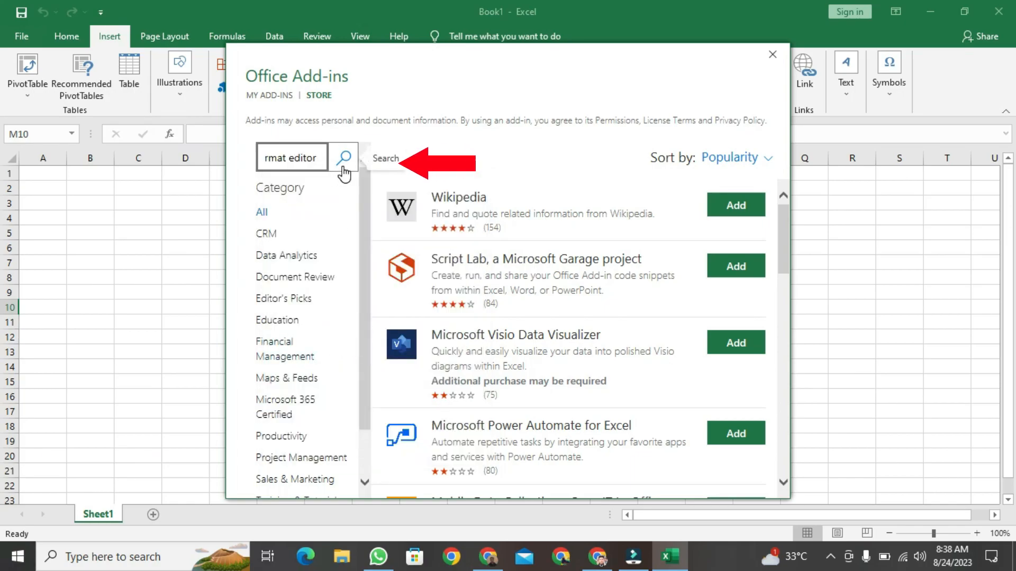
click(343, 157)
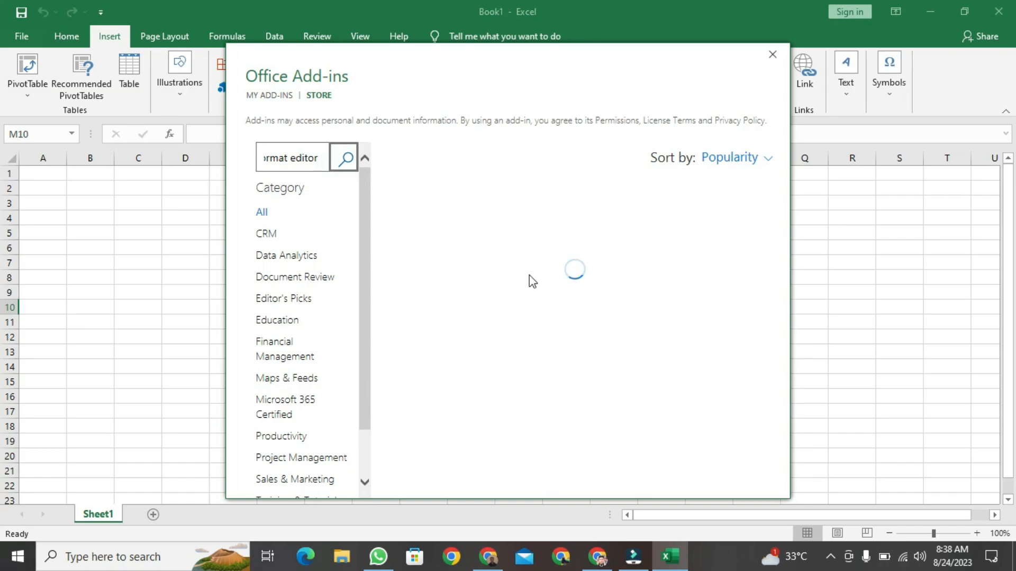
Load the search results with AI-aided Formula Editor listed first
click(344, 158)
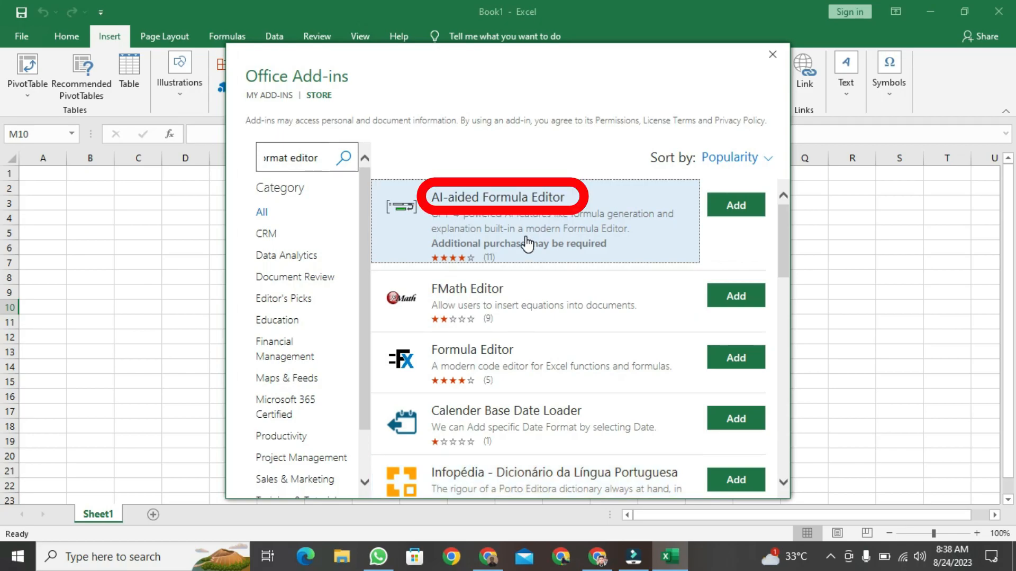
mouse_move(454, 281)
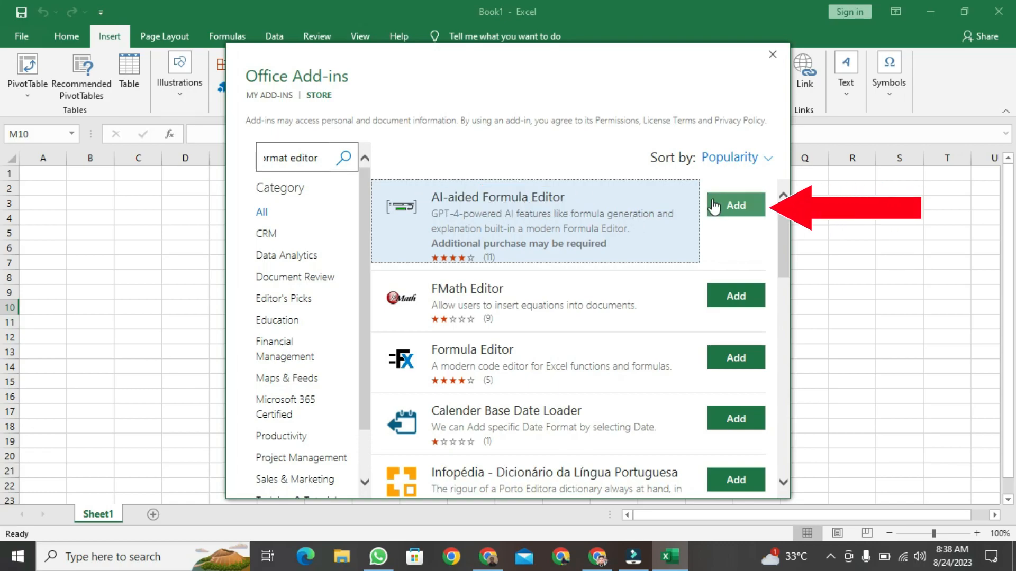
Add AI-aided Formula Editor, agreeing to its terms and conditions, and continue installing
click(735, 206)
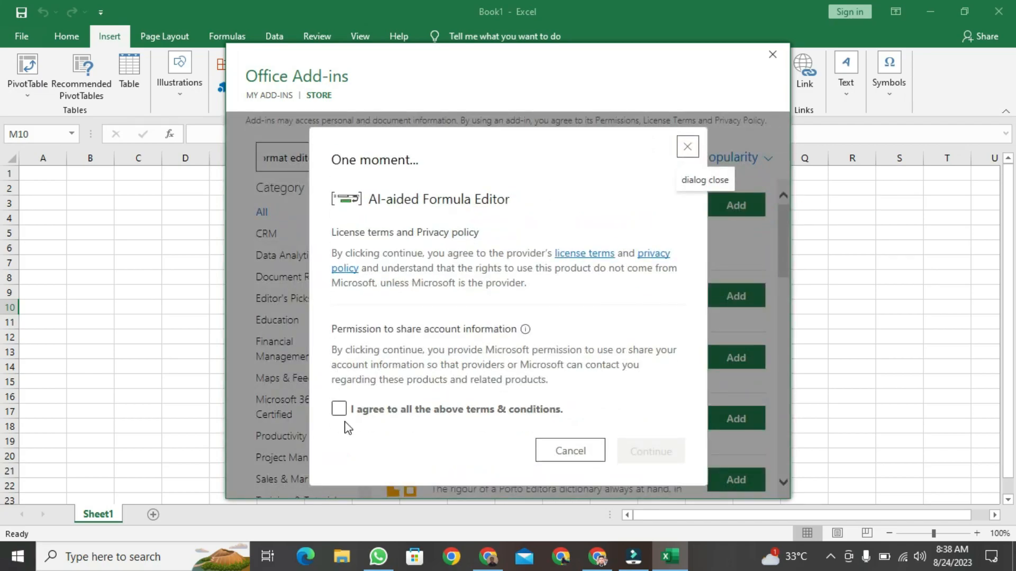
mouse_move(483, 428)
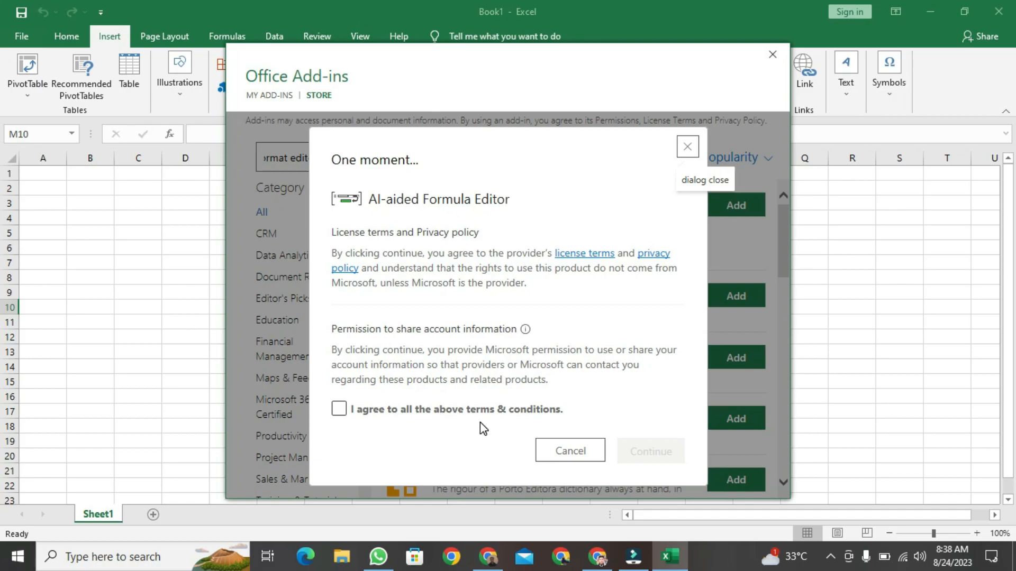
mouse_move(400, 428)
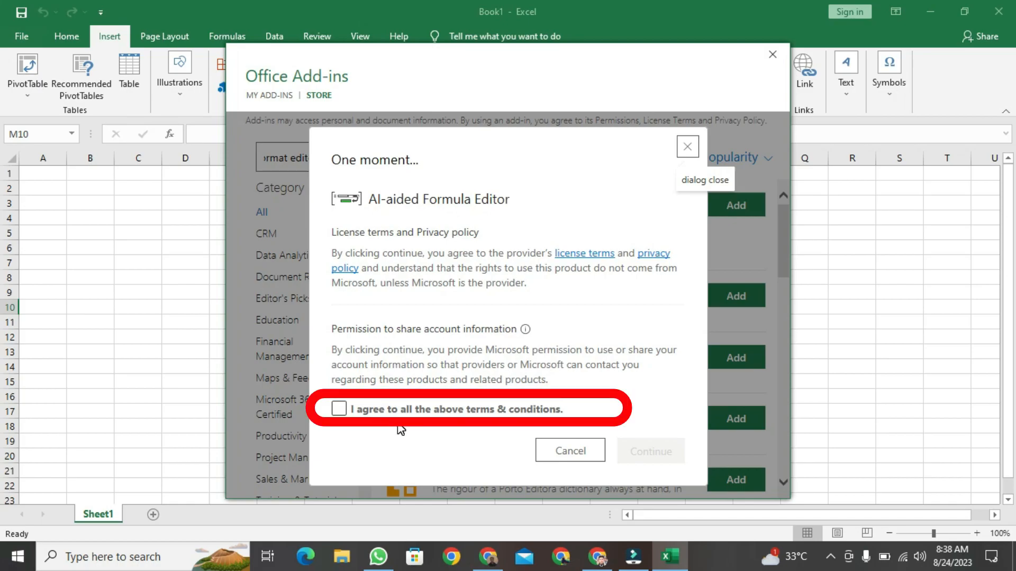
click(338, 409)
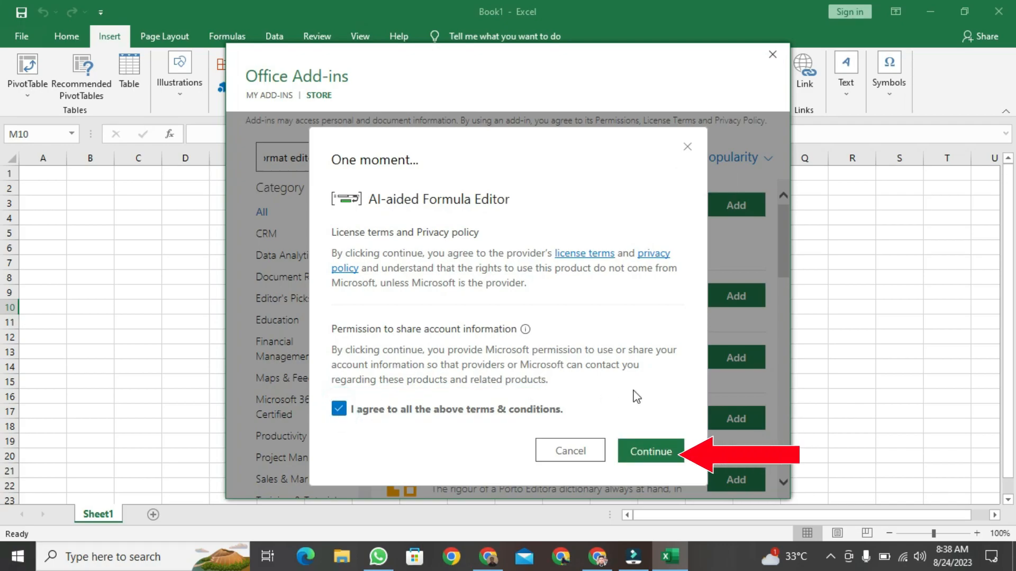
click(651, 451)
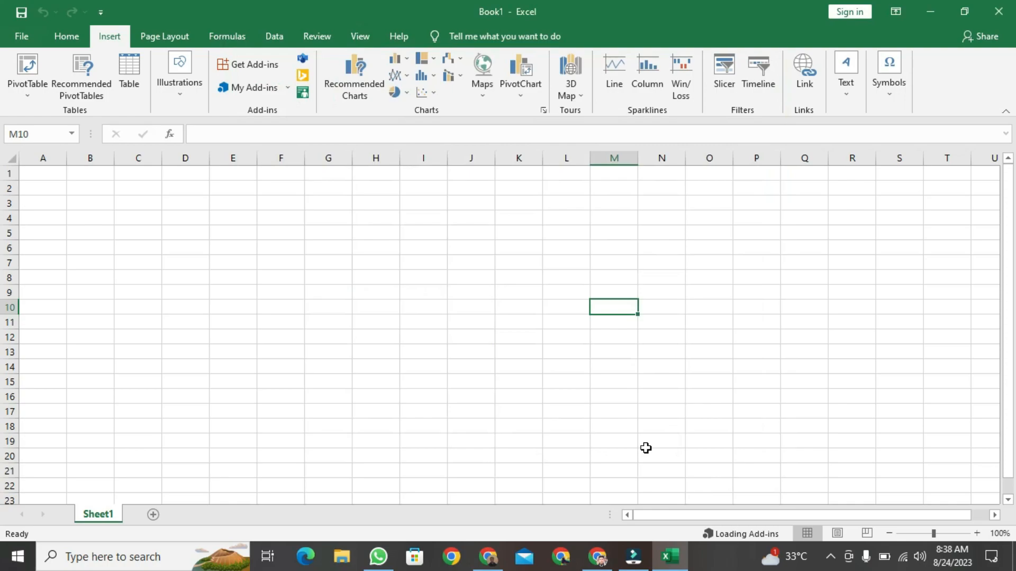
mouse_move(582, 308)
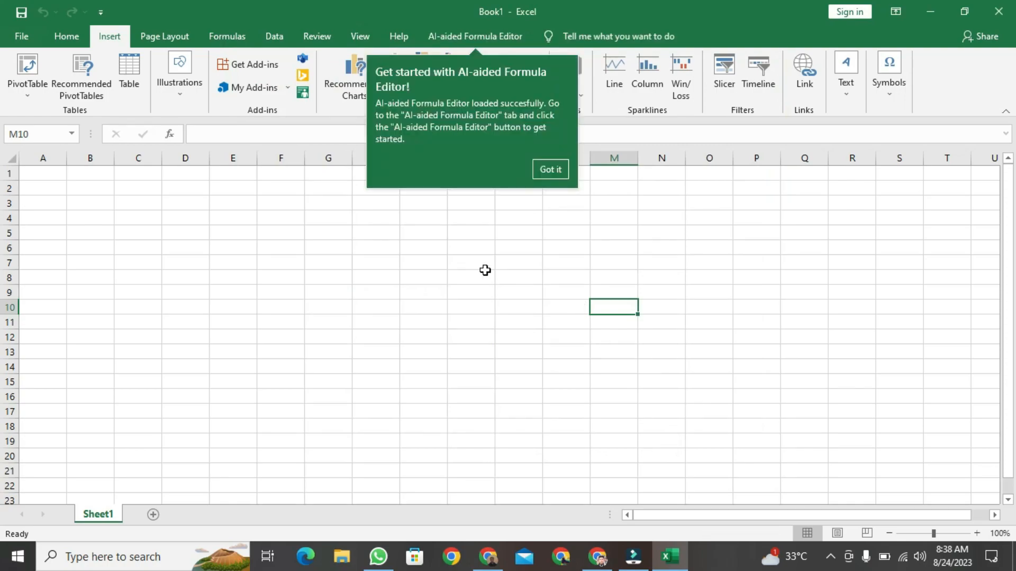
Dismiss the loaded notice and show the AI-aided Formula Editor ribbon commands
click(550, 169)
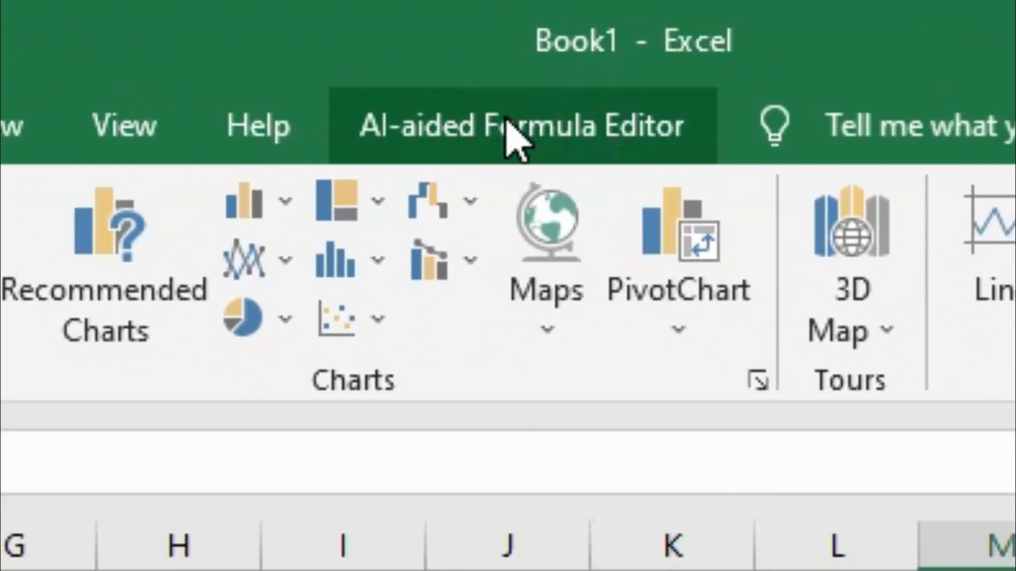
click(520, 125)
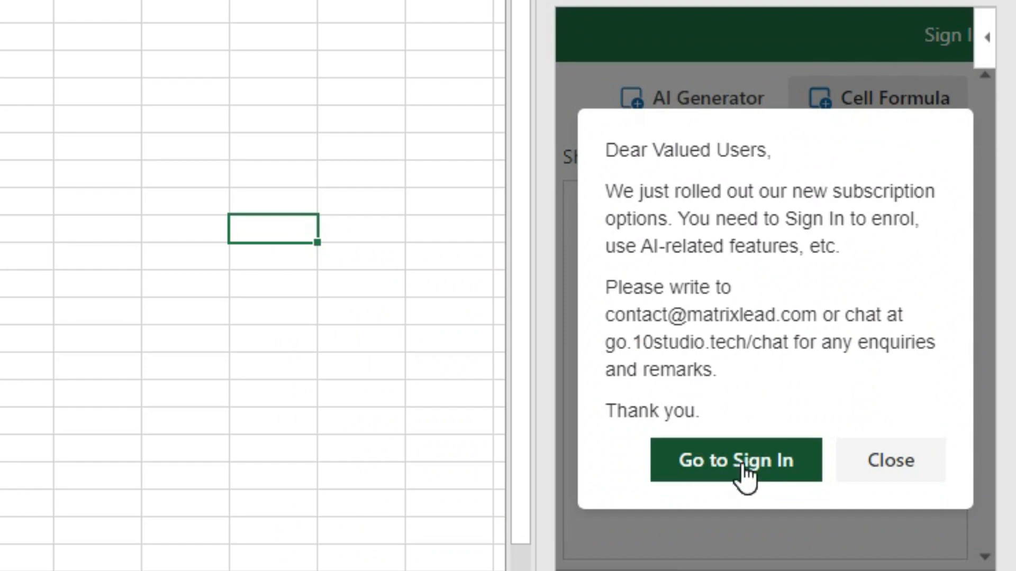
Go to the add-in's sign-in form and bring its Register section into view
click(735, 460)
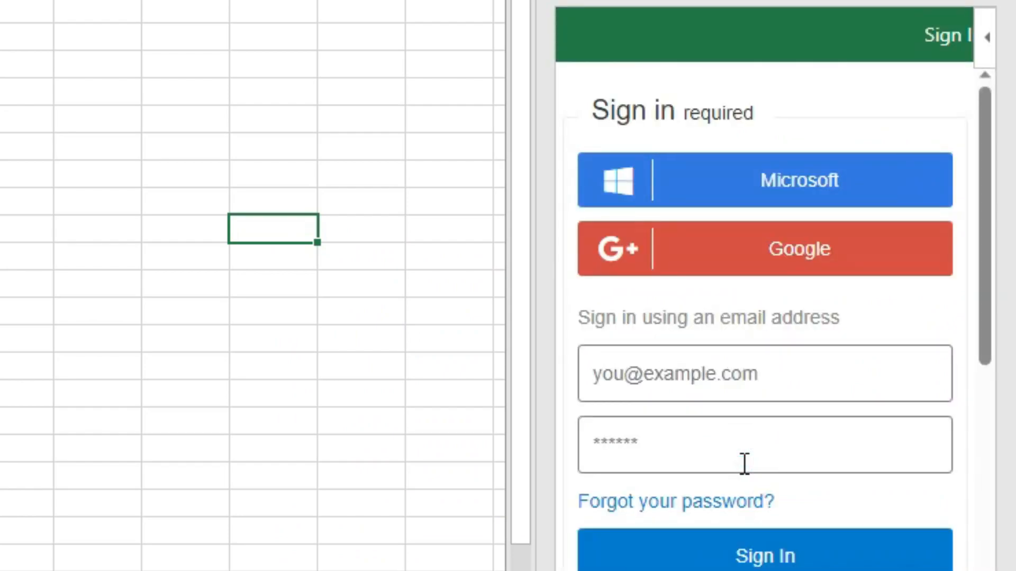
scroll(down, 3)
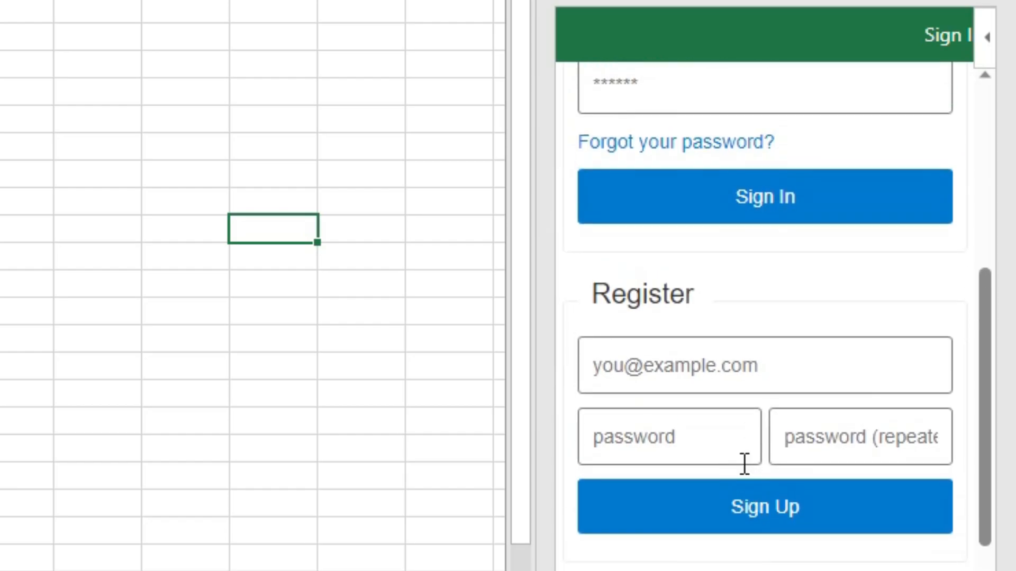
scroll(down, 3)
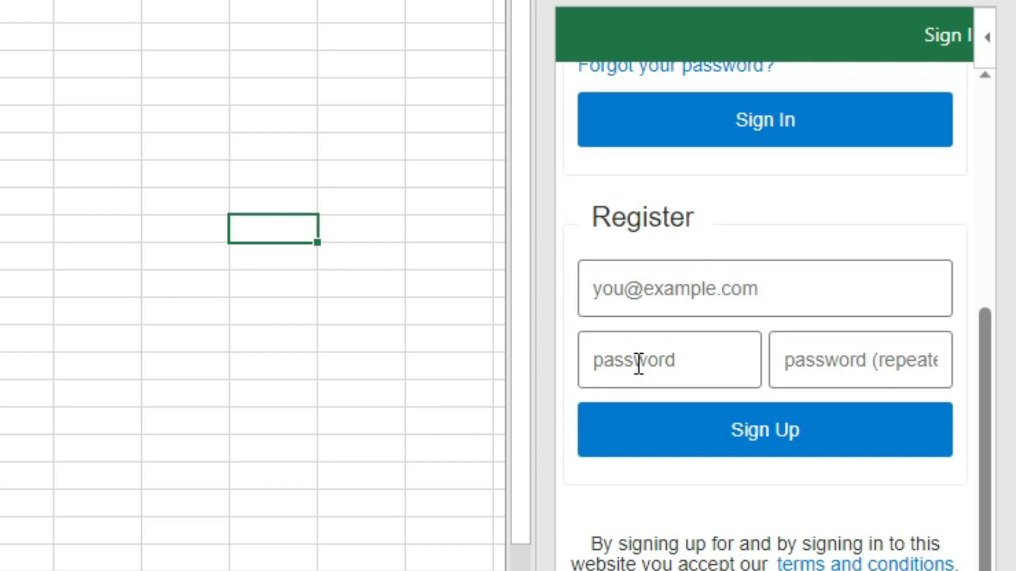
mouse_move(790, 269)
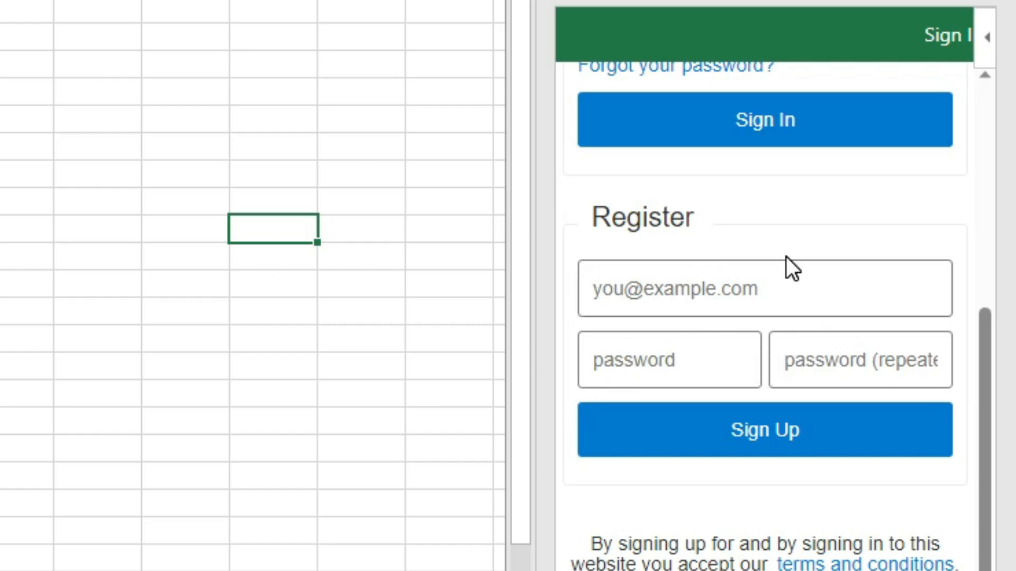
Sign in with the saved email address and its password
click(765, 333)
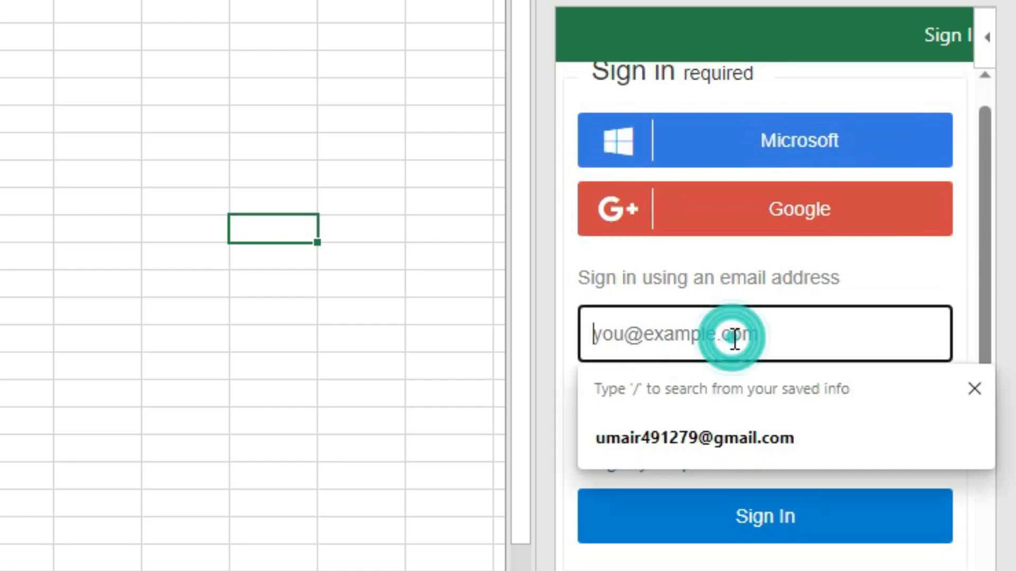
click(693, 438)
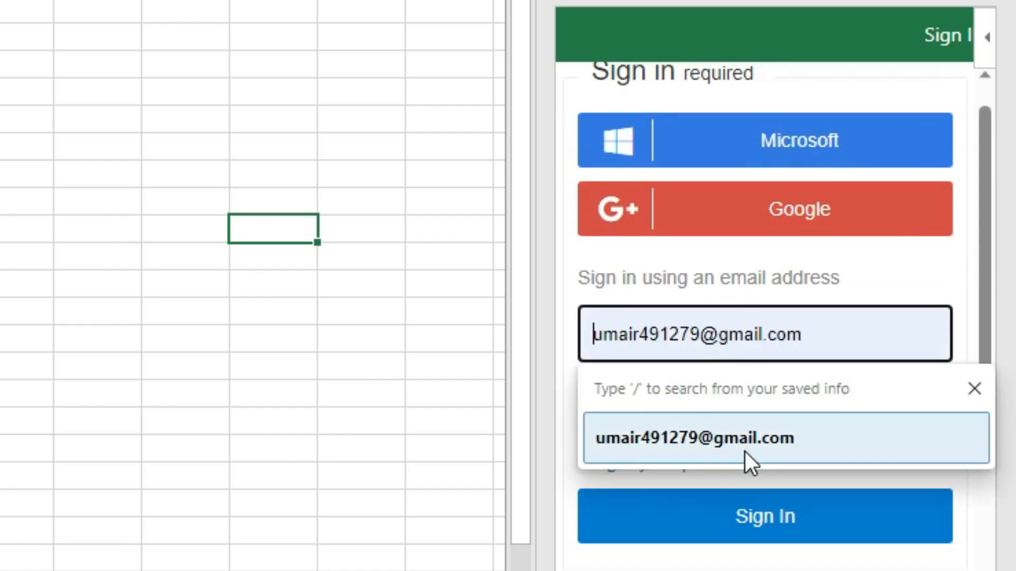
click(692, 439)
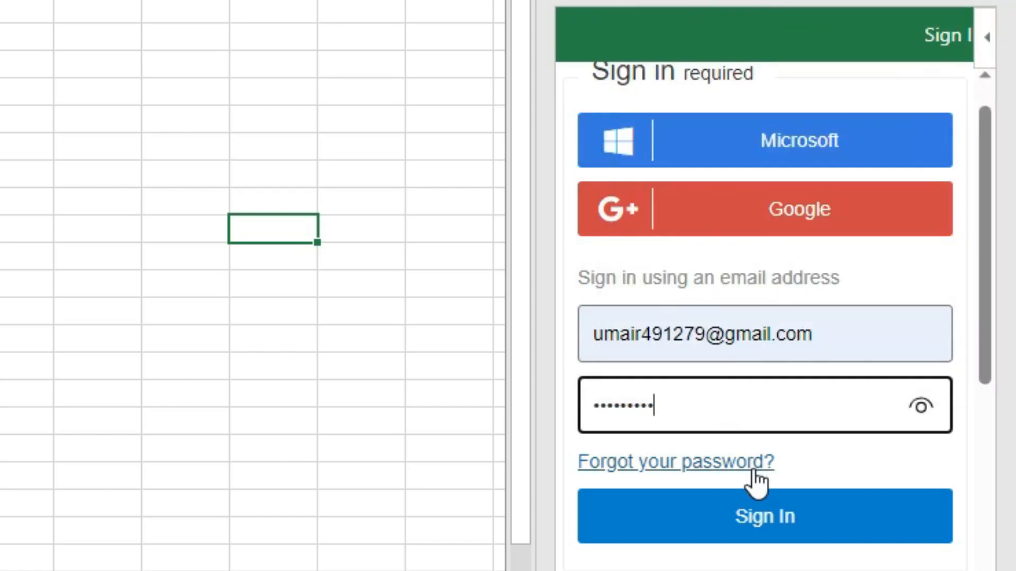
click(764, 516)
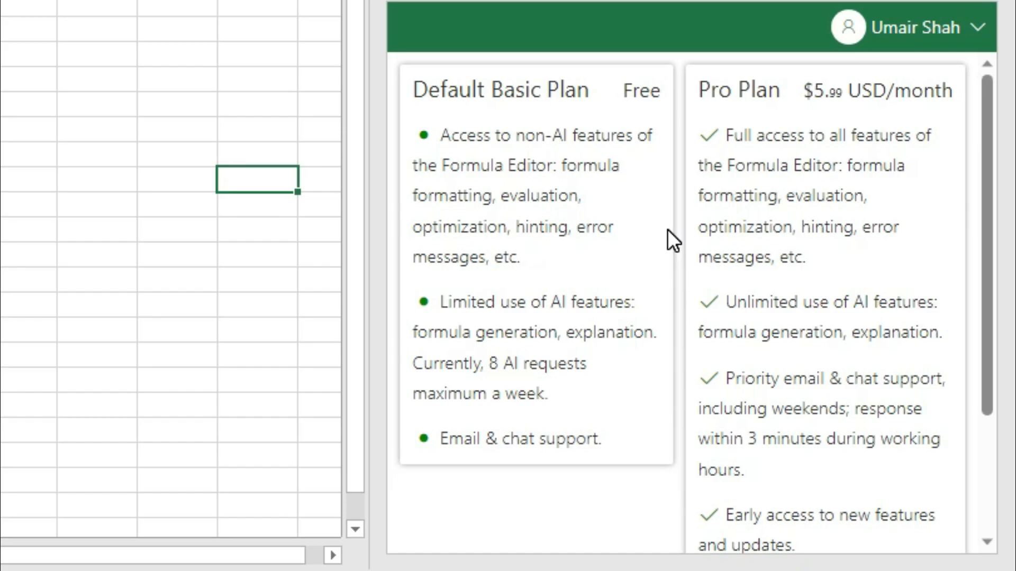
mouse_move(539, 295)
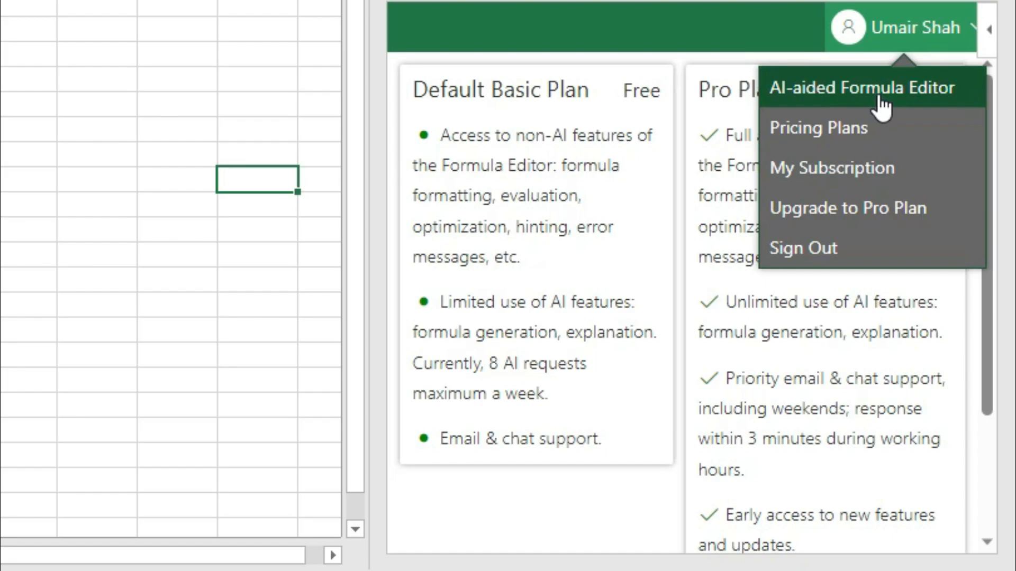
Choose AI-aided Formula Editor from the account dropdown to show the empty editor
click(861, 87)
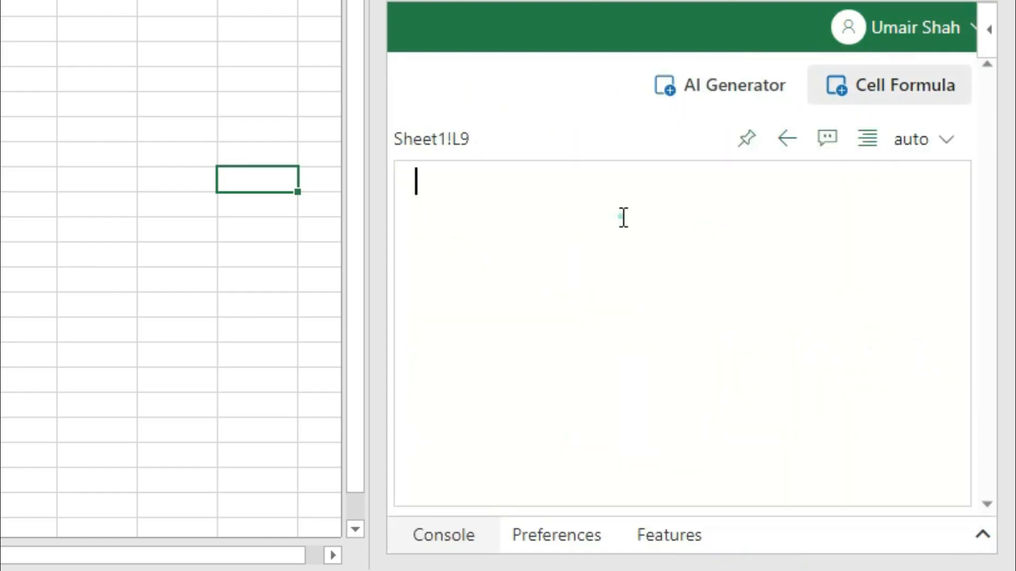